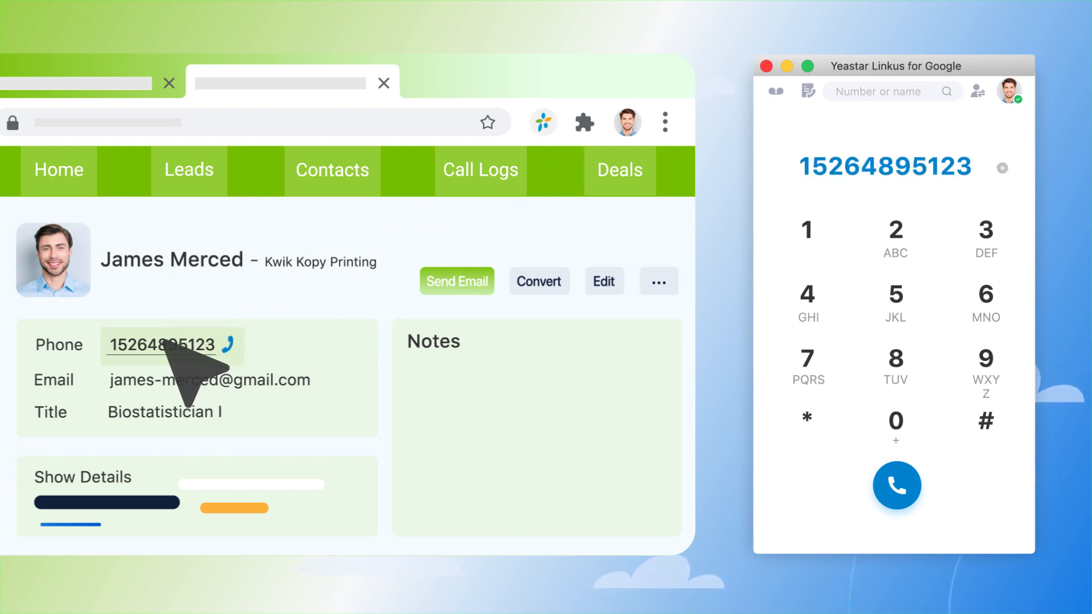
mouse_move(896, 486)
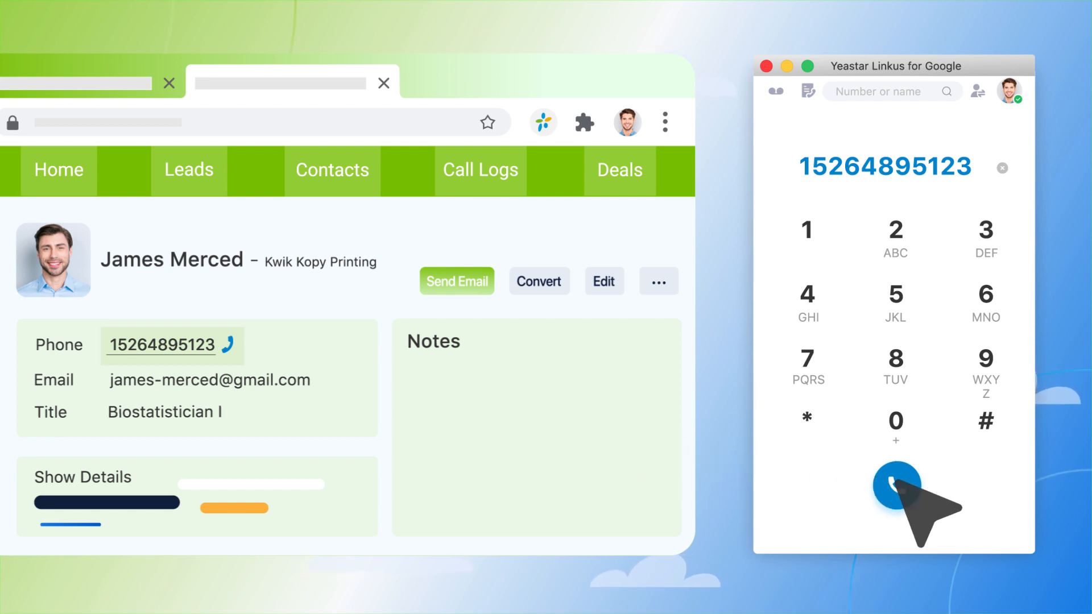
left_click(897, 485)
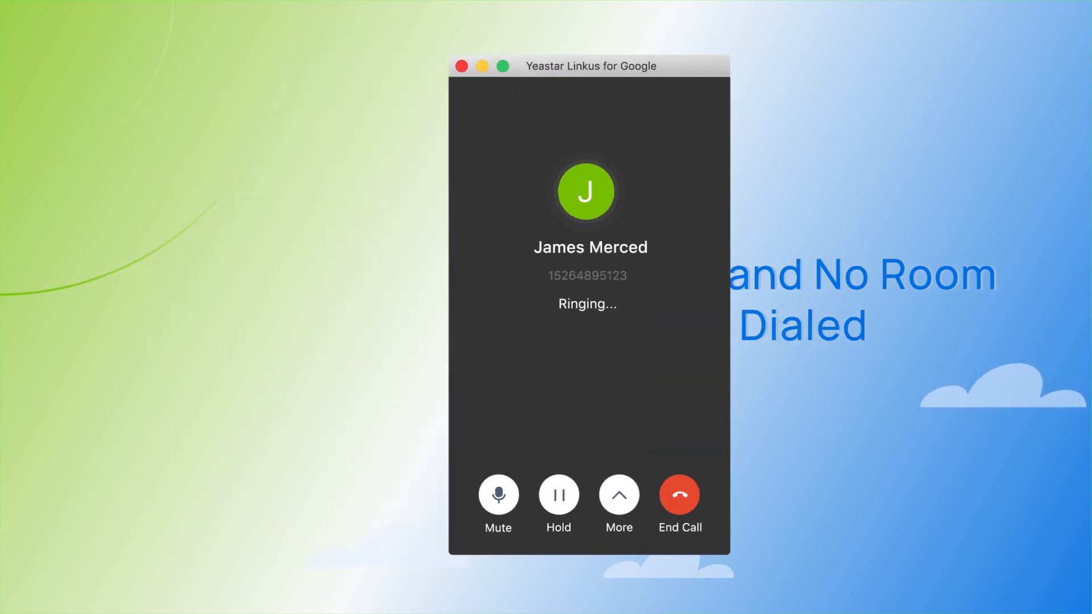